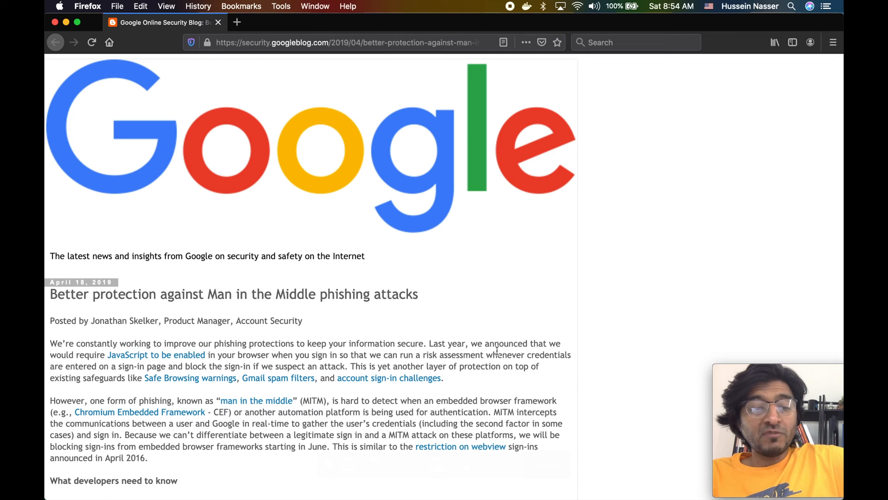
{"action": "mouse_move", "coordinate": [200, 308]}
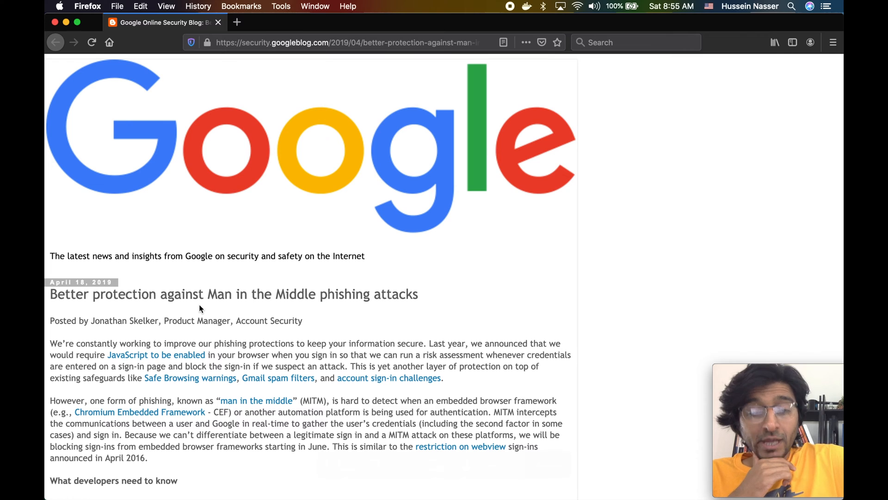
Step: Highlight 'Man in the Middle' in the headline, then select the post's web address
{"action": "left_click_drag", "start_coordinate": [207, 294], "coordinate": [367, 294]}
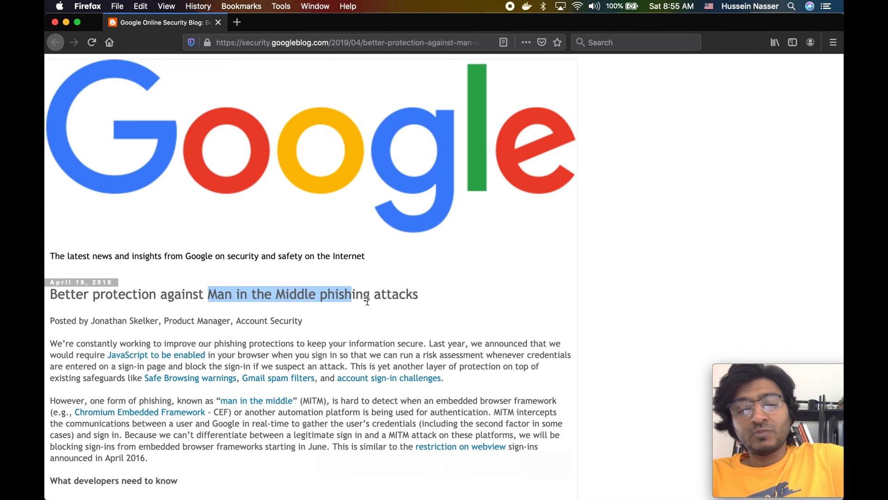
{"action": "left_click", "coordinate": [326, 294]}
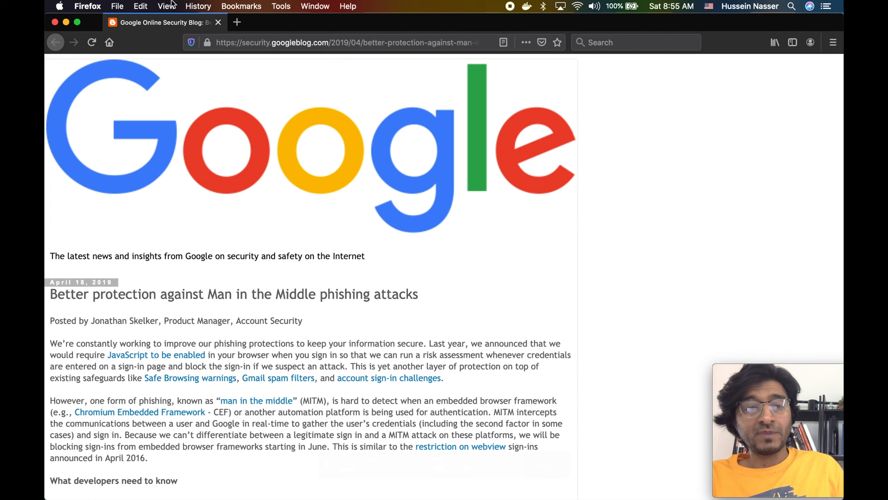
{"action": "left_click", "coordinate": [345, 41]}
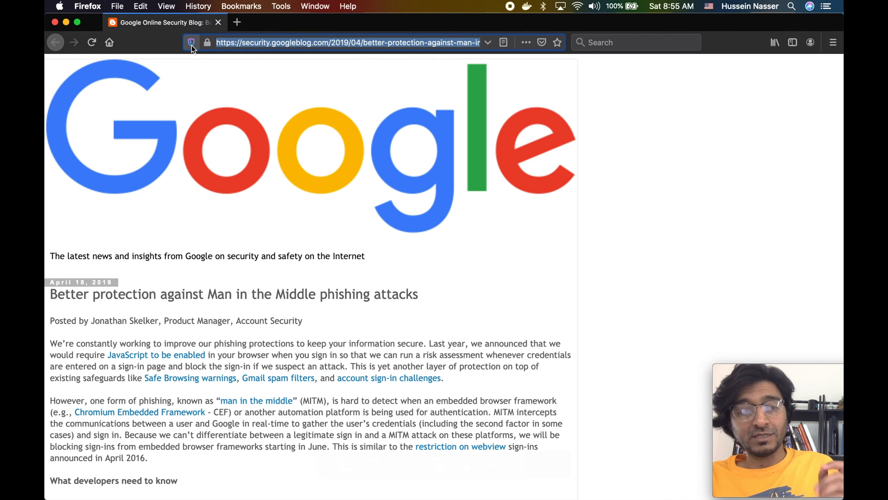
{"action": "left_click", "coordinate": [191, 42]}
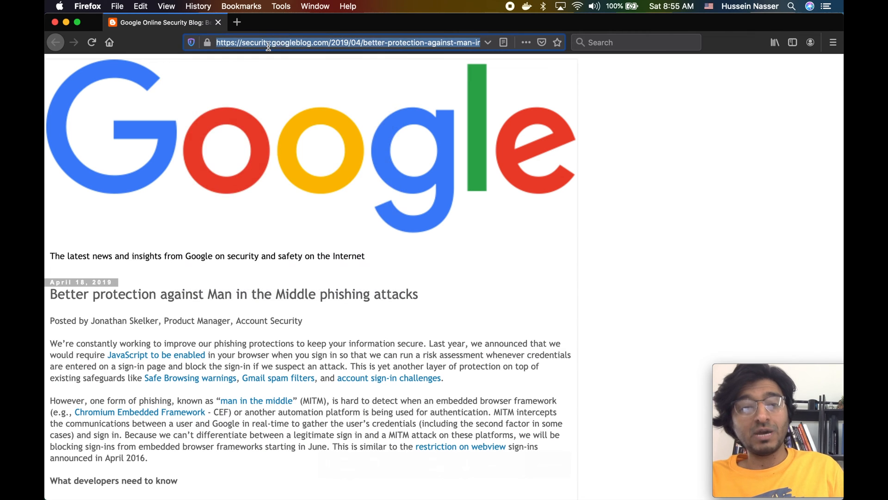
{"action": "mouse_move", "coordinate": [303, 156]}
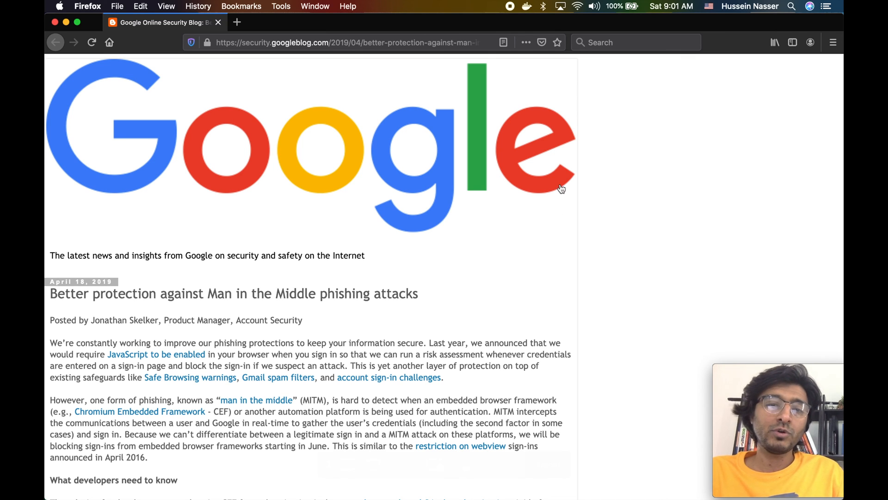
Step: Show the connection security panel for security.googleblog.com from the address bar padlock
{"action": "left_click", "coordinate": [345, 41]}
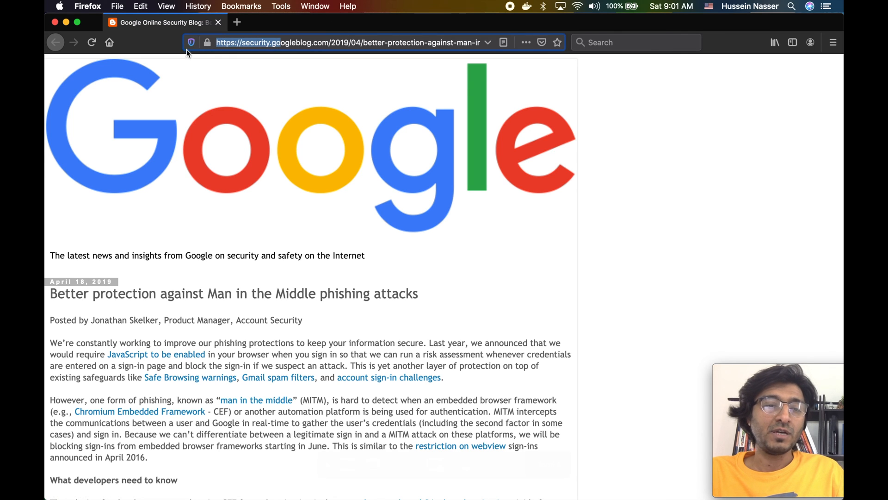
{"action": "left_click", "coordinate": [207, 42]}
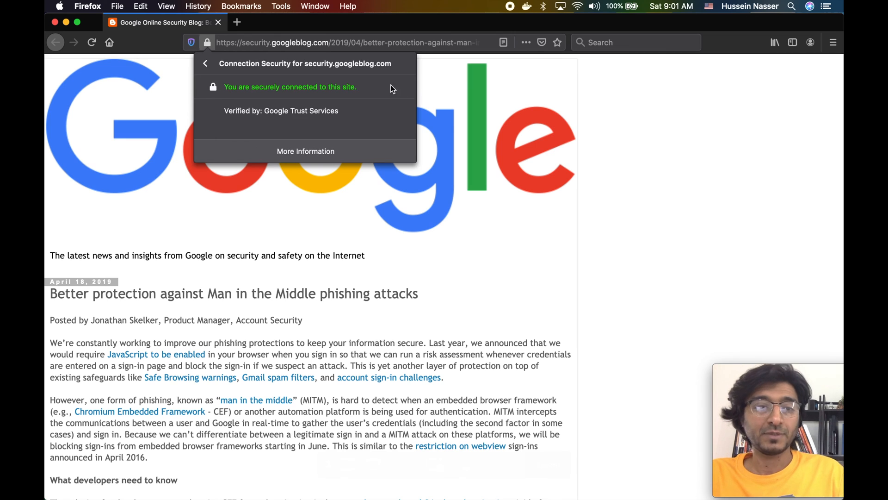
Step: Return to the site information overview and reopen the secure-connection details verified by Google Trust Services
{"action": "left_click", "coordinate": [206, 63]}
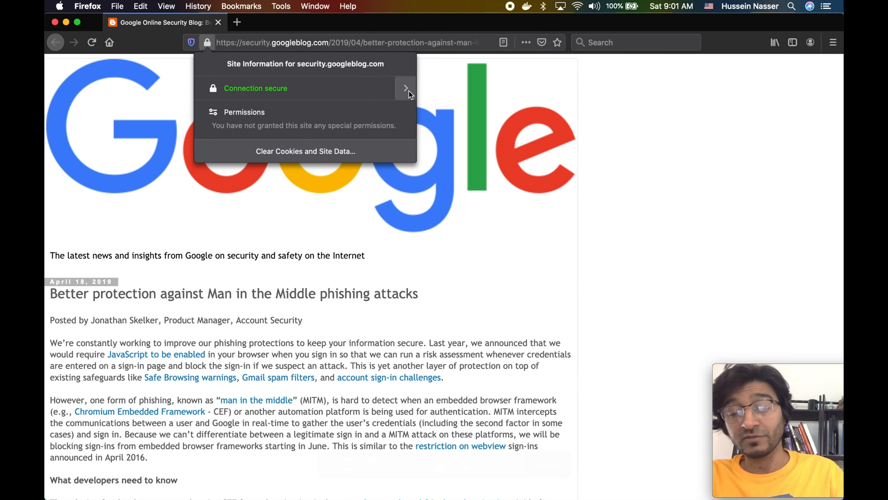
{"action": "left_click", "coordinate": [405, 88]}
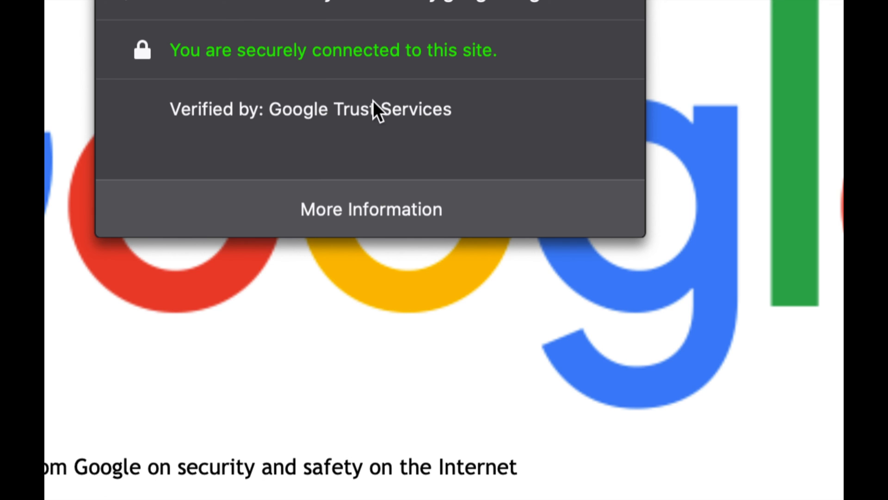
{"action": "mouse_move", "coordinate": [291, 119]}
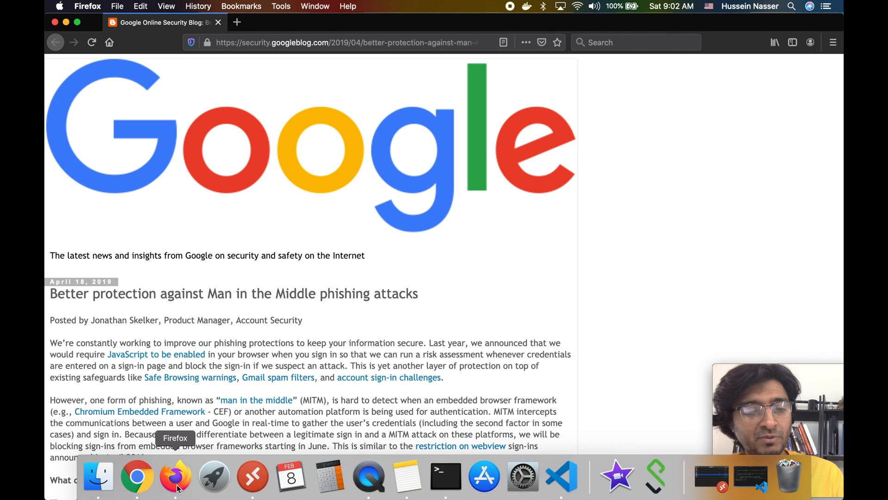
{"action": "left_click", "coordinate": [137, 475]}
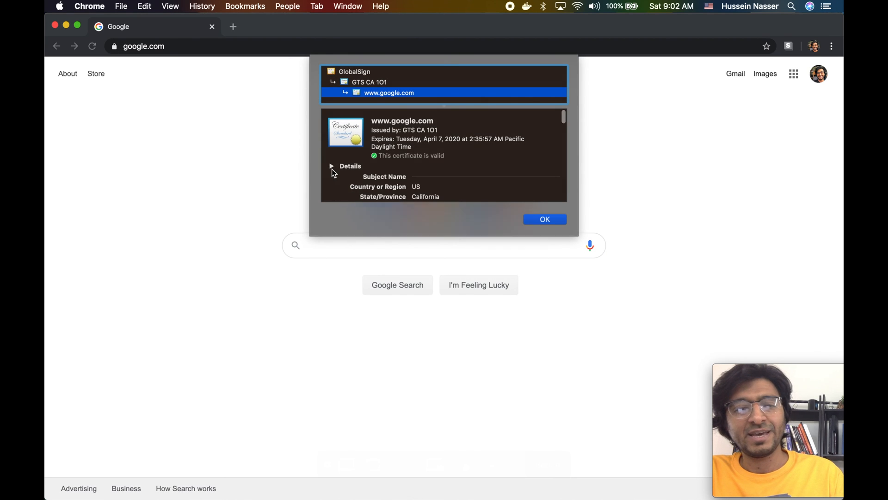
{"action": "left_click", "coordinate": [331, 165]}
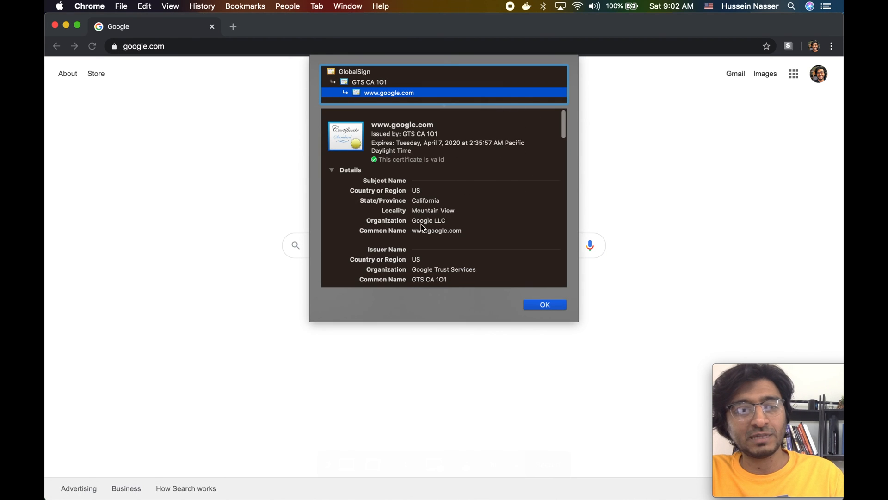
{"action": "scroll", "scroll_direction": "down", "scroll_amount": 3}
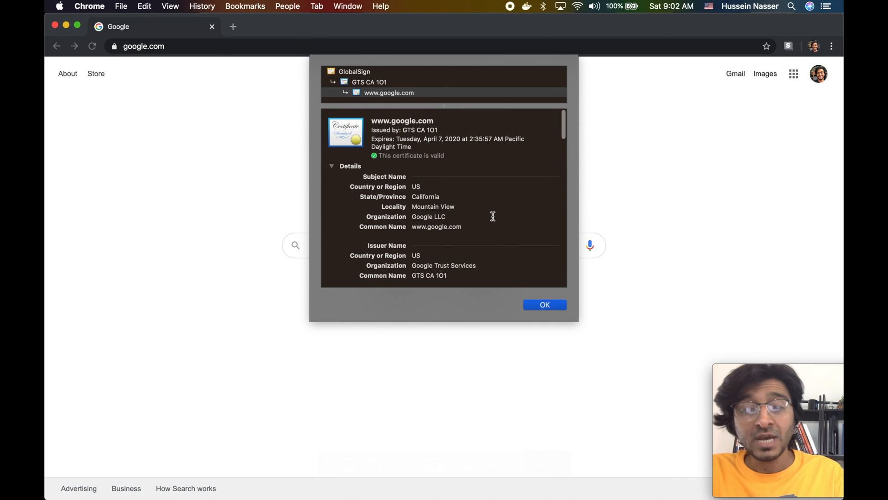
{"action": "double_click", "coordinate": [428, 216]}
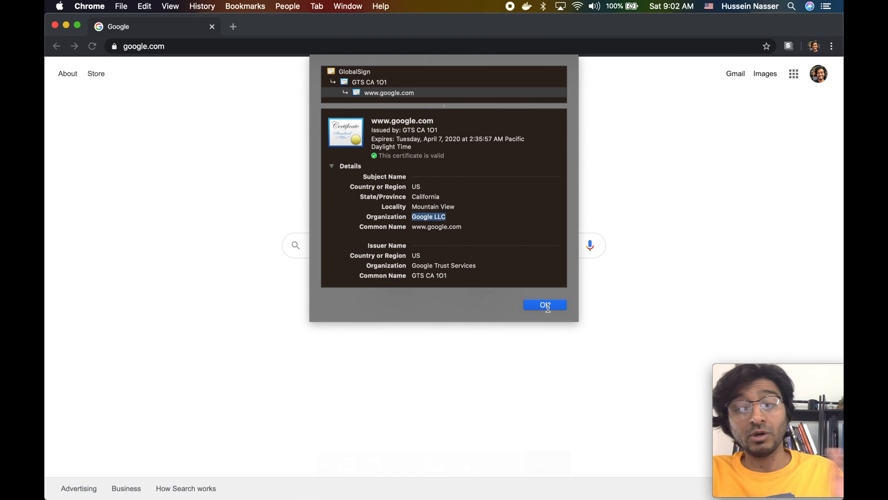
Step: Close Chrome's certificate viewer, reconfirm security.googleblog.com's secure connection in Firefox, and dismiss the panel
{"action": "left_click", "coordinate": [543, 304]}
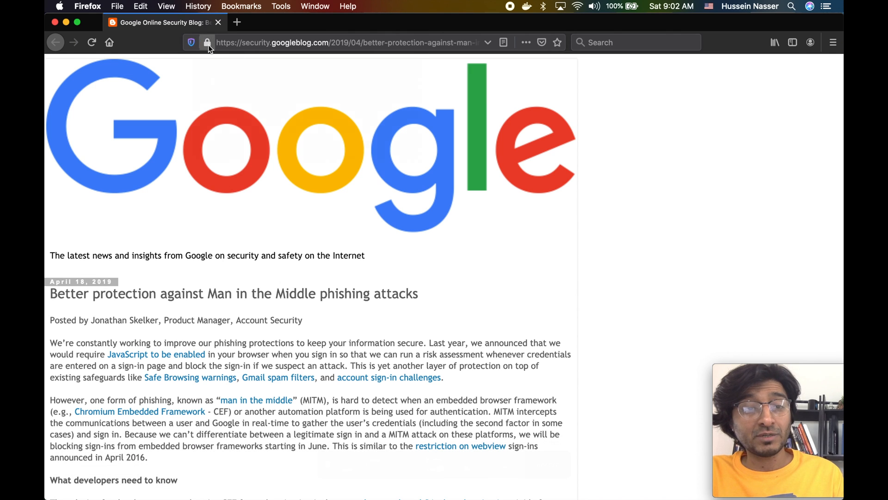
{"action": "left_click", "coordinate": [207, 42]}
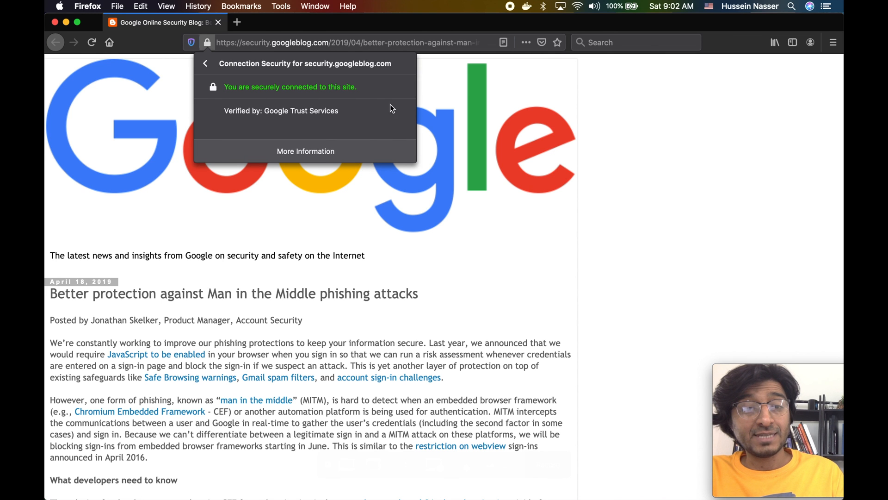
{"action": "left_click", "coordinate": [305, 151]}
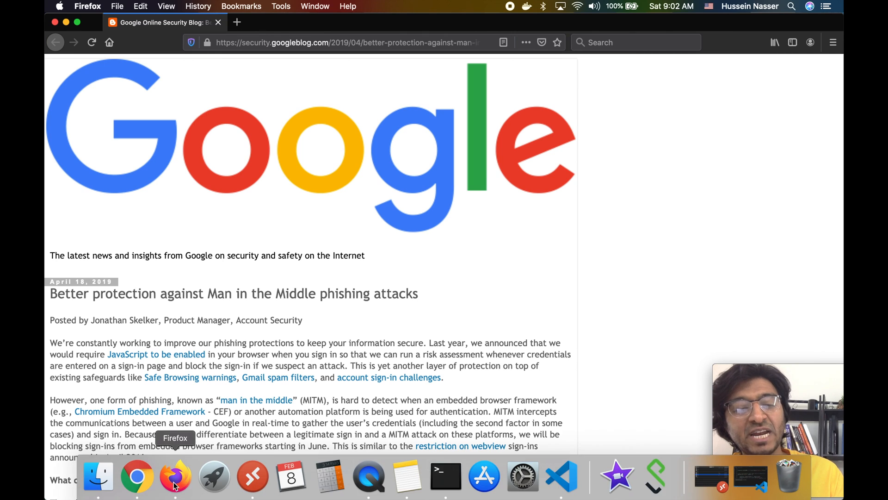
Step: Bring Chrome forward showing the google.com homepage with no certificate window
{"action": "left_click", "coordinate": [137, 476]}
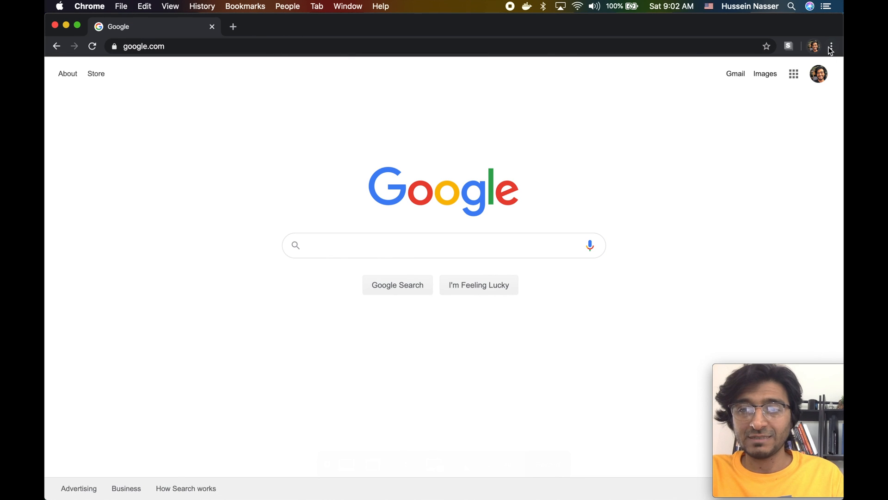
{"action": "left_click", "coordinate": [113, 46]}
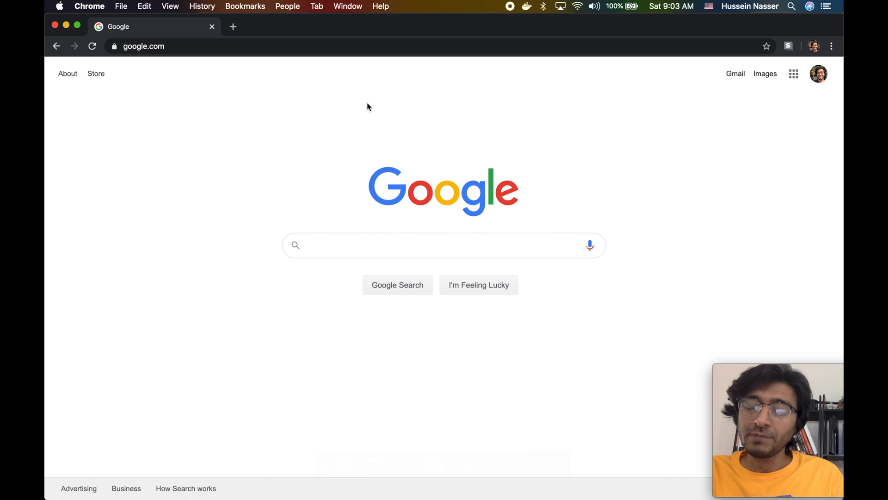
{"action": "mouse_move", "coordinate": [516, 51]}
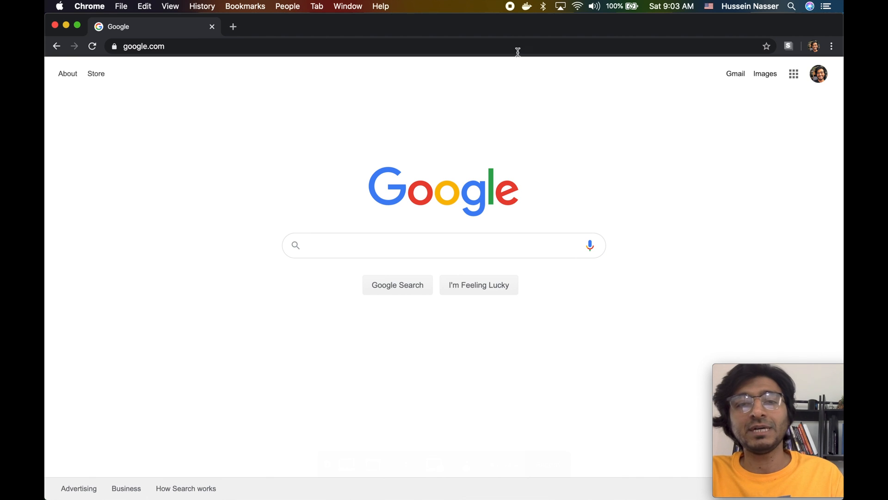